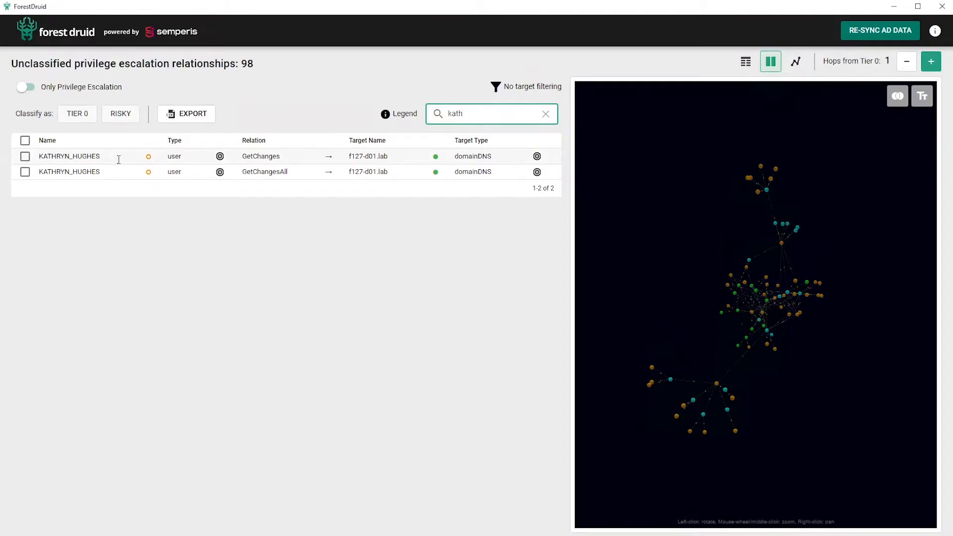
mouse_move(536, 156)
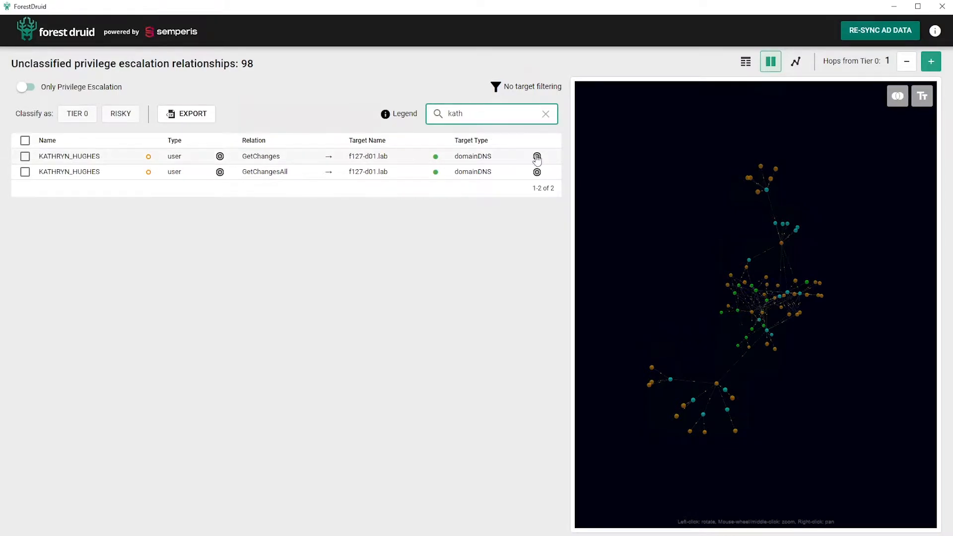
Filter the relationships and graph to those targeting the f127-d01.lab domain.
left_click(537, 156)
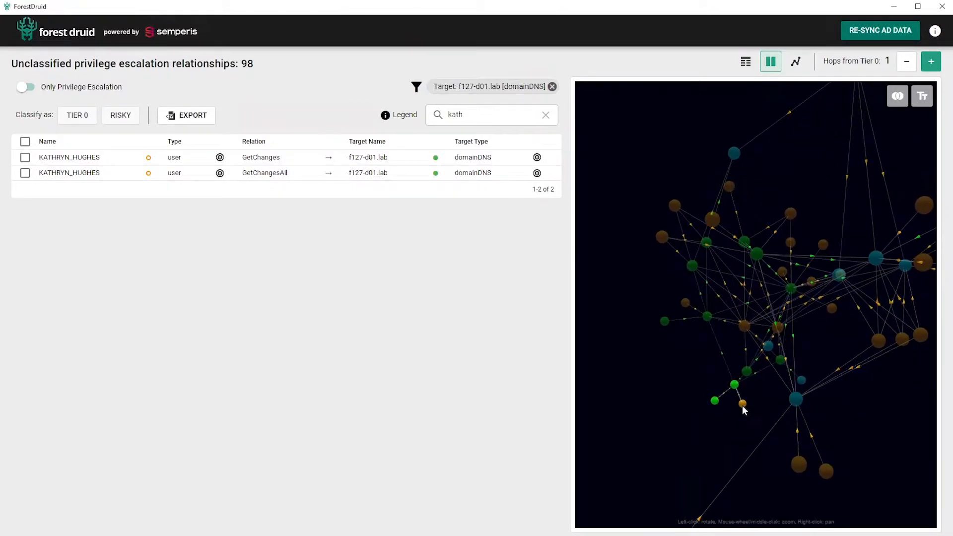
mouse_move(742, 404)
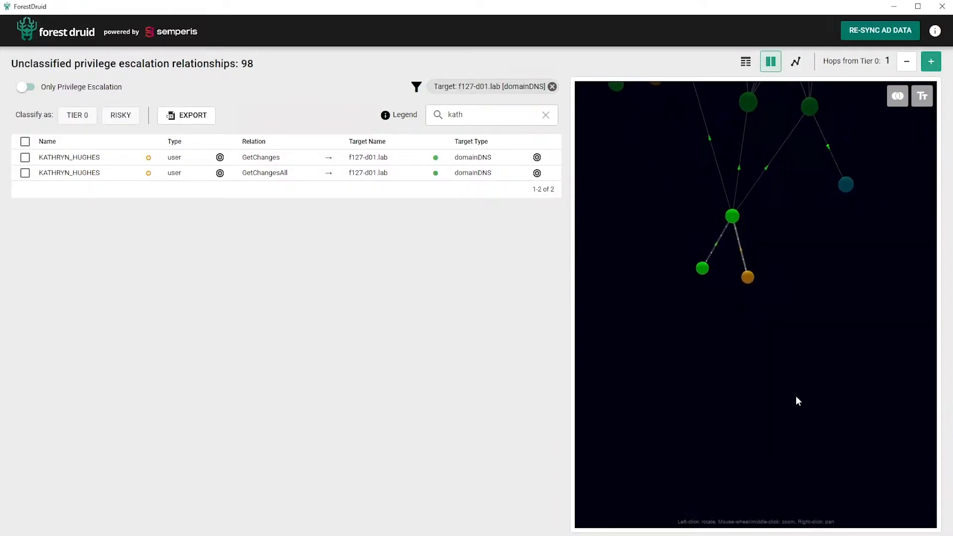
mouse_move(748, 278)
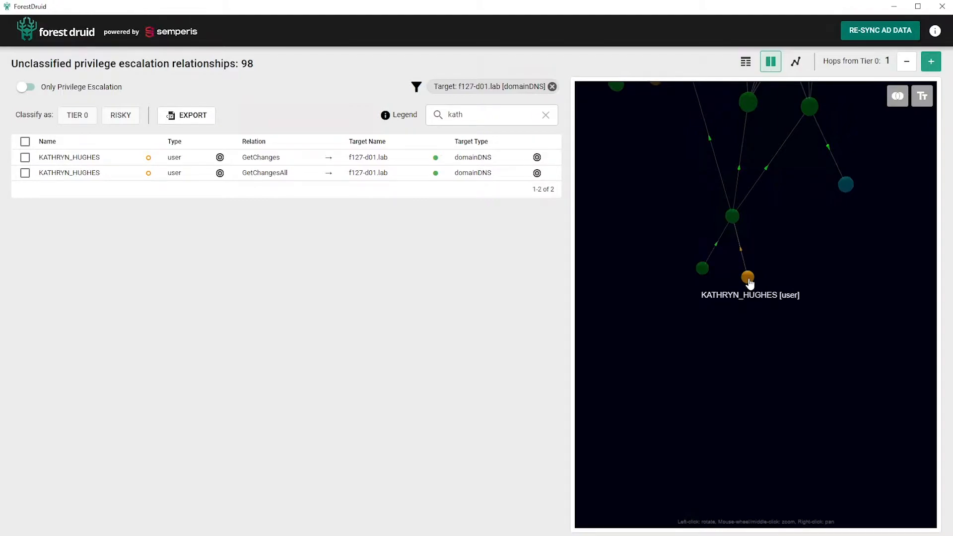